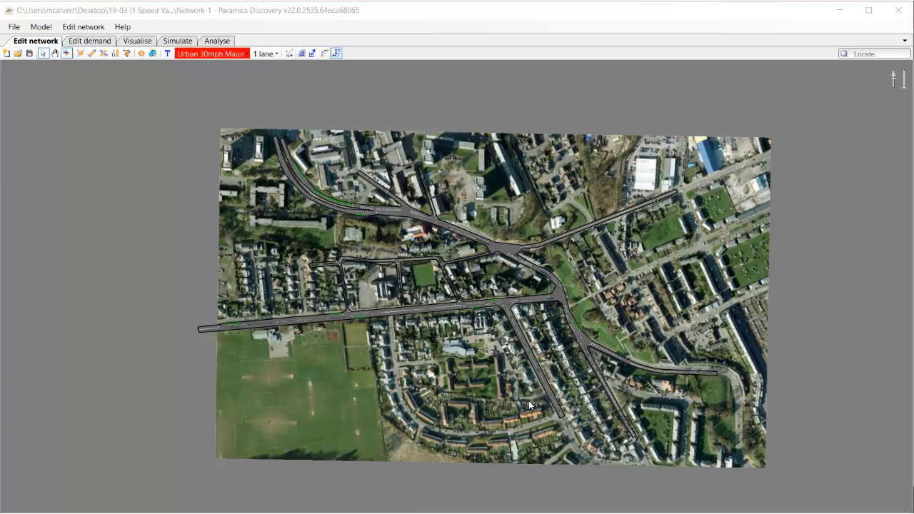
mouse_move(452, 357)
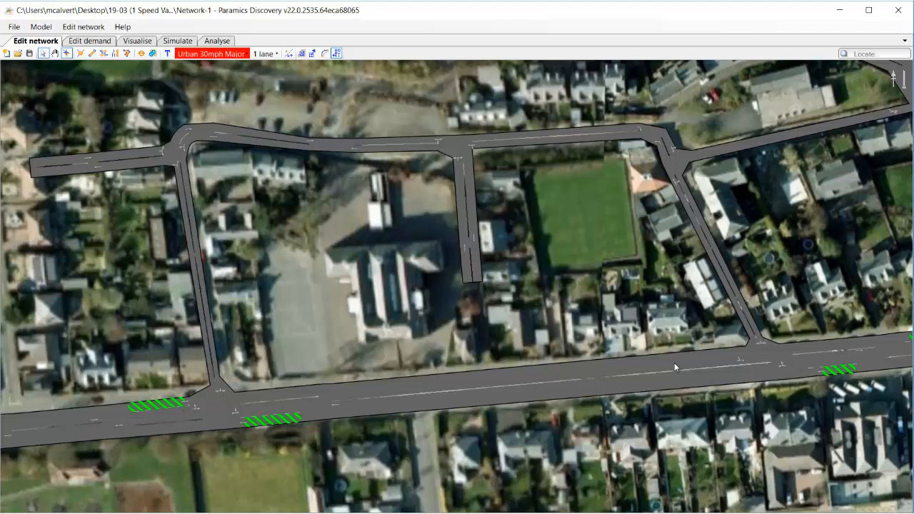
mouse_move(412, 420)
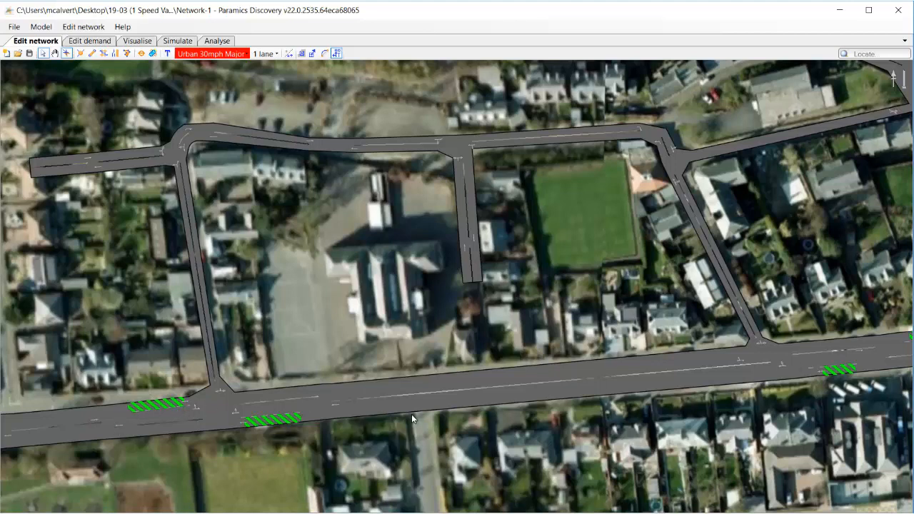
mouse_move(82, 104)
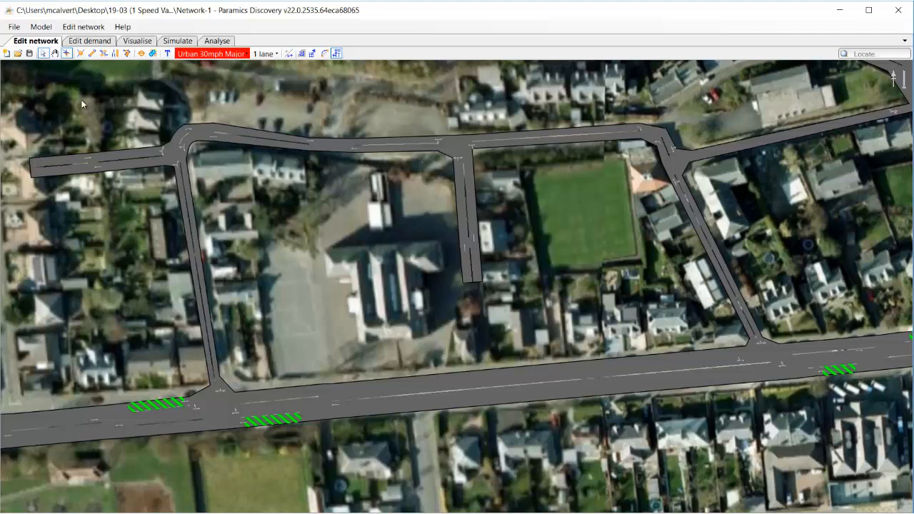
Create a speed restriction set named School with an 08:00–09:00 period at 20 mph.
click(82, 27)
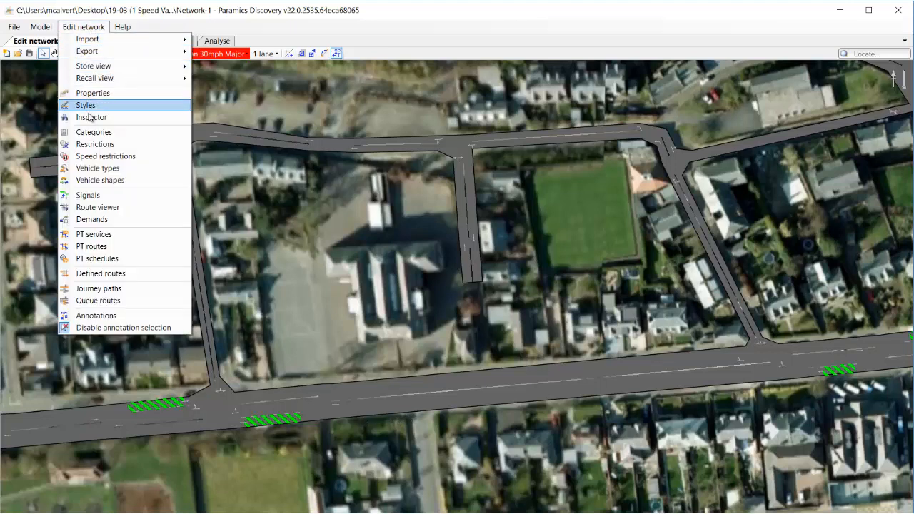
click(105, 156)
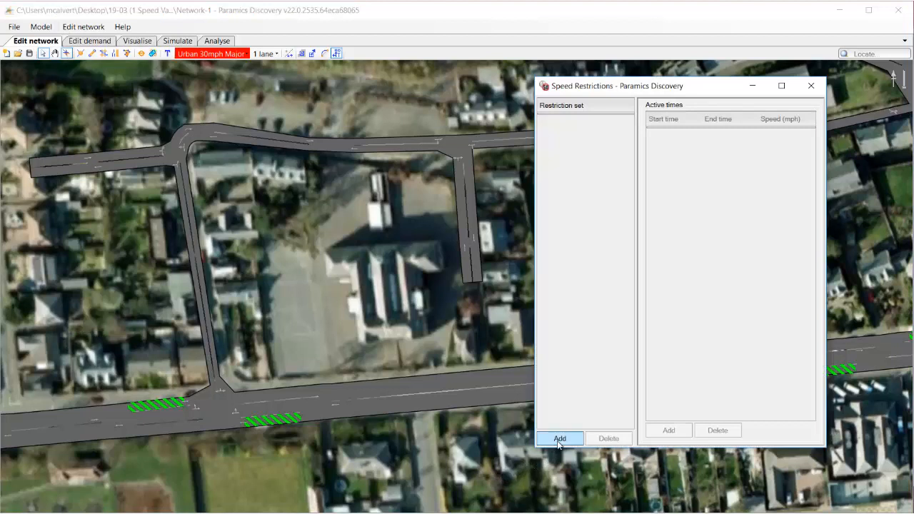
click(561, 437)
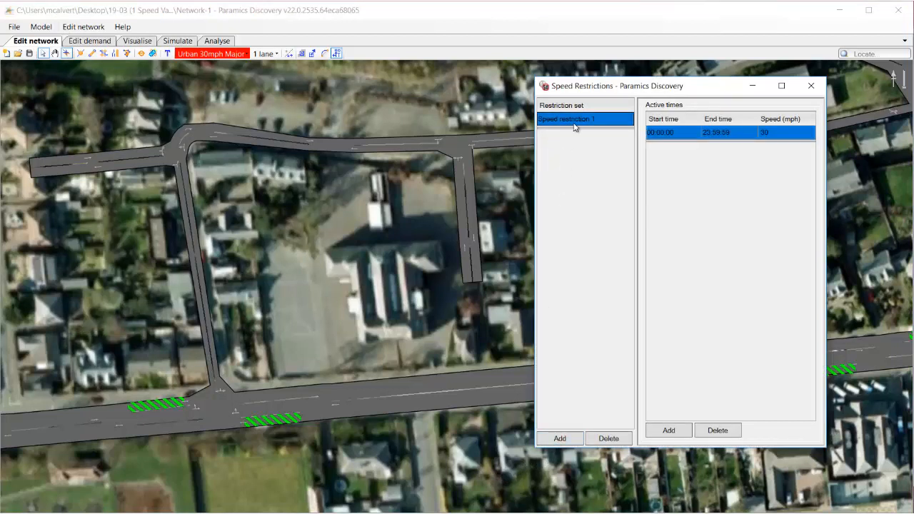
text(School)
text(09:00:00)
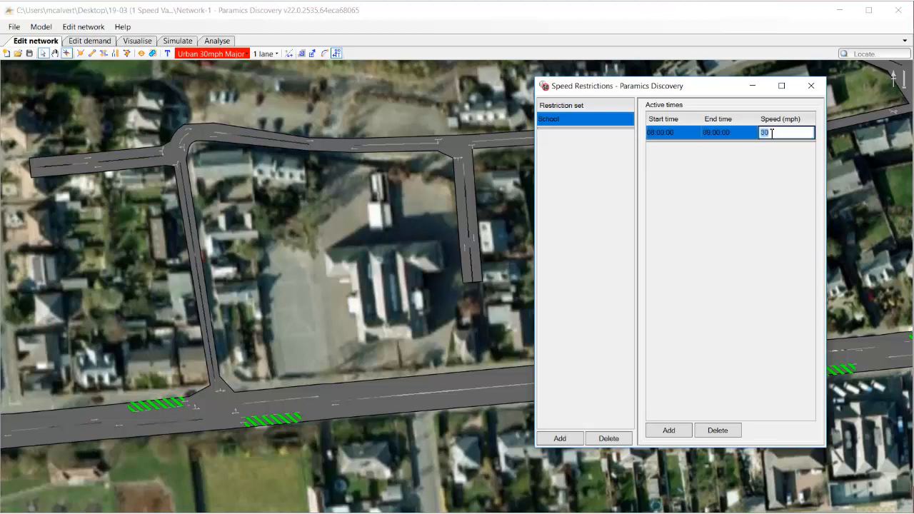
text(20)
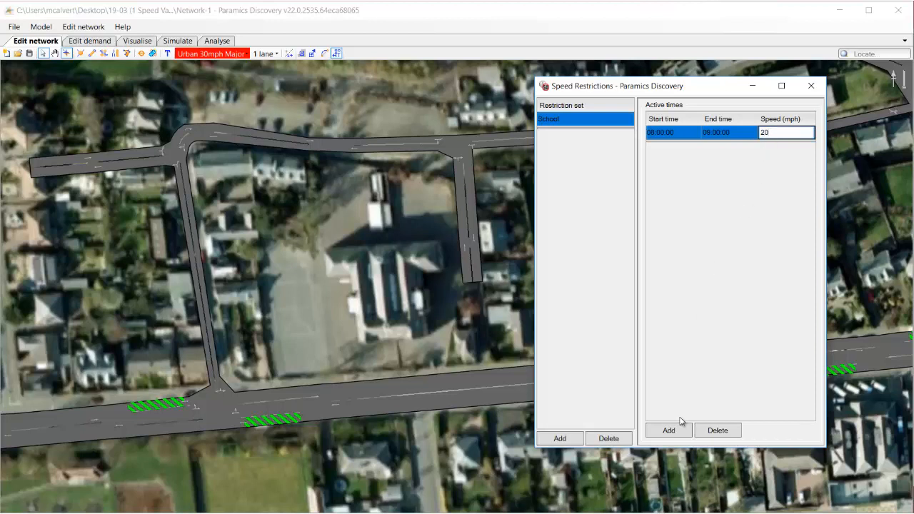
Add a second active period, 15:15–16:00, also limited to 20 mph.
click(667, 430)
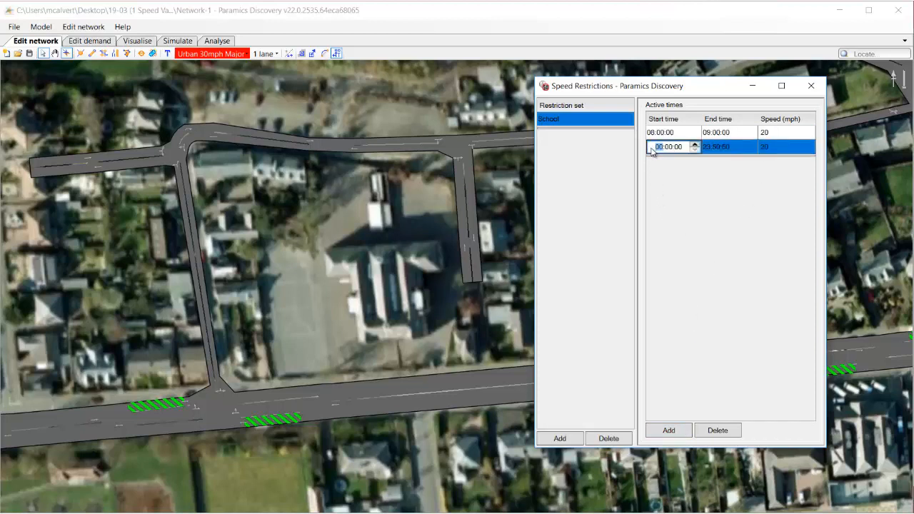
text(15:15:00)
click(729, 146)
text(16:00)
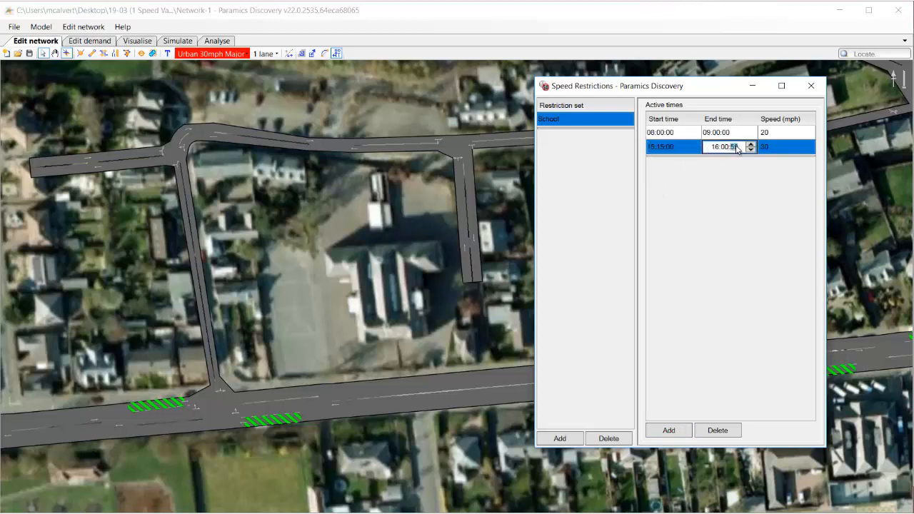
click(785, 146)
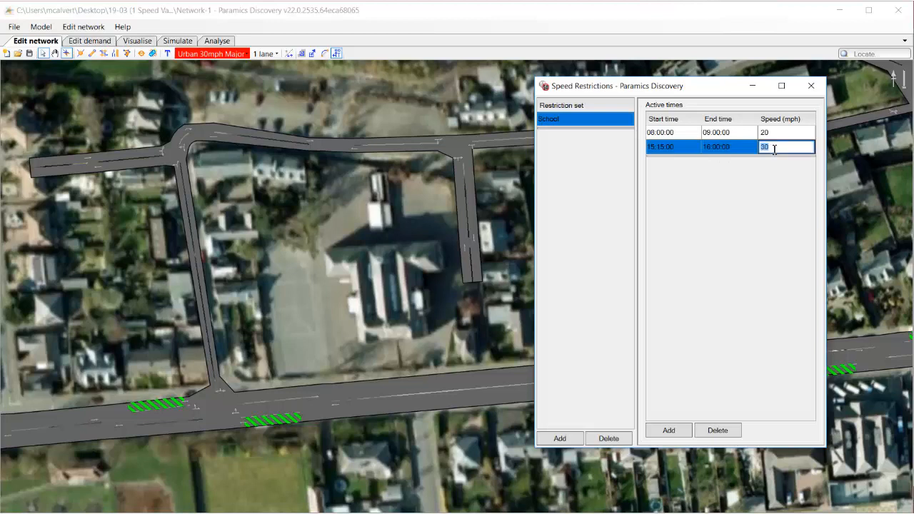
text(20)
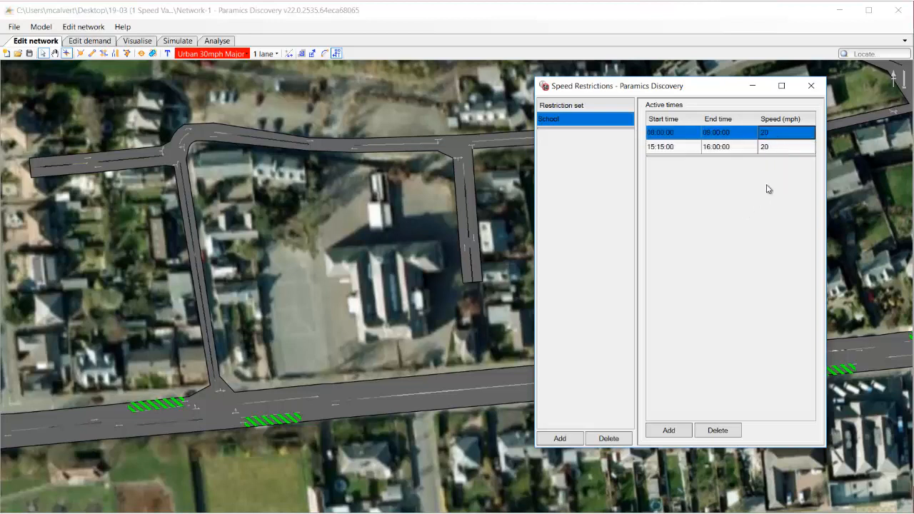
click(810, 86)
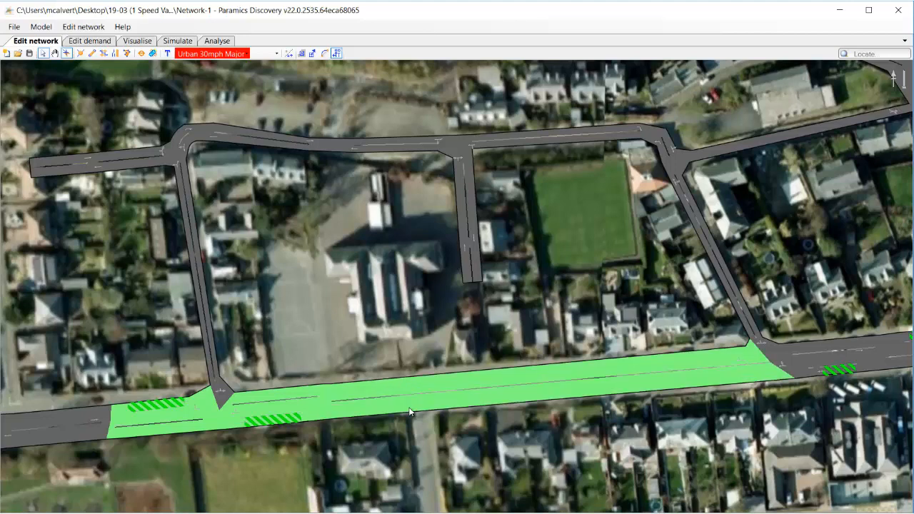
Set the main road link's speed restriction set to School in its Properties.
right_click(410, 412)
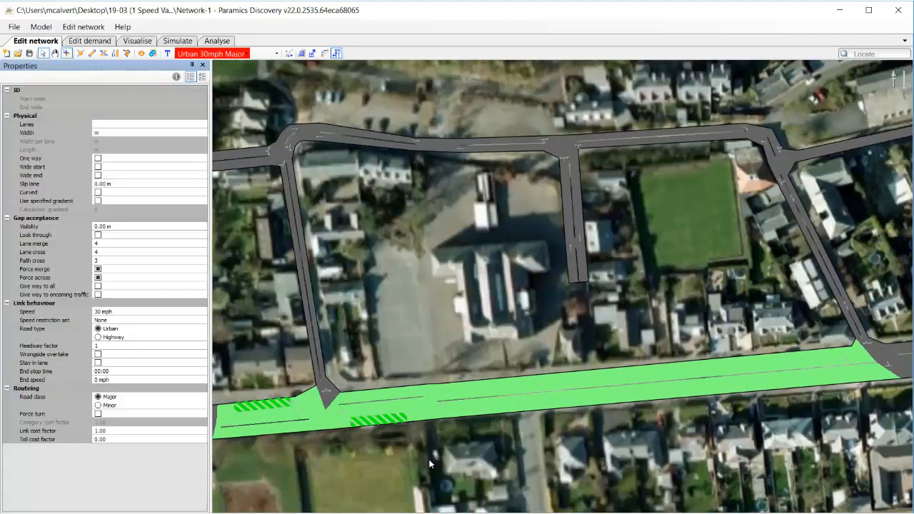
mouse_move(165, 339)
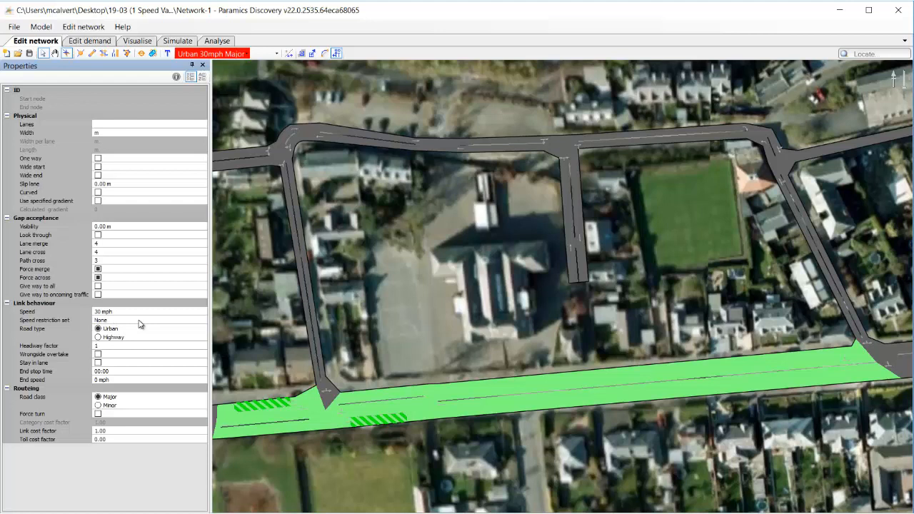
click(201, 320)
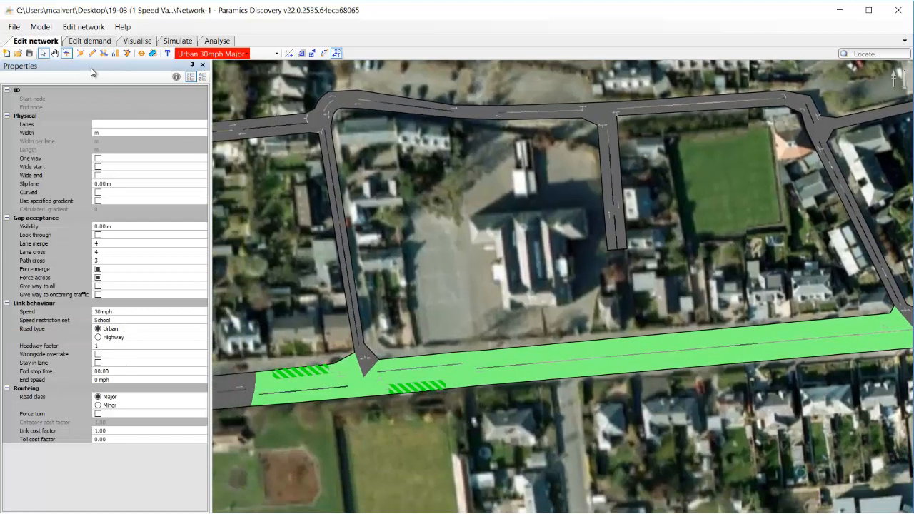
Turn on the speed restriction set display style to label links with School times and speeds.
click(83, 41)
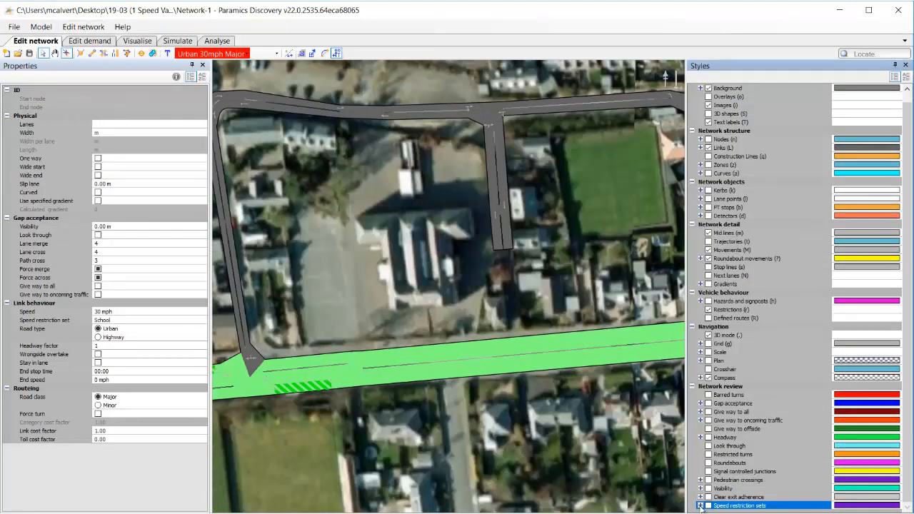
click(706, 506)
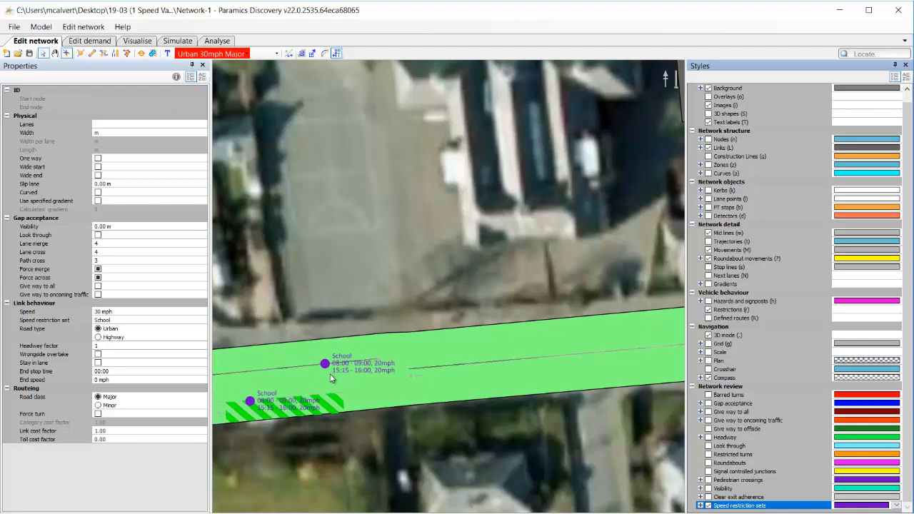
mouse_move(359, 420)
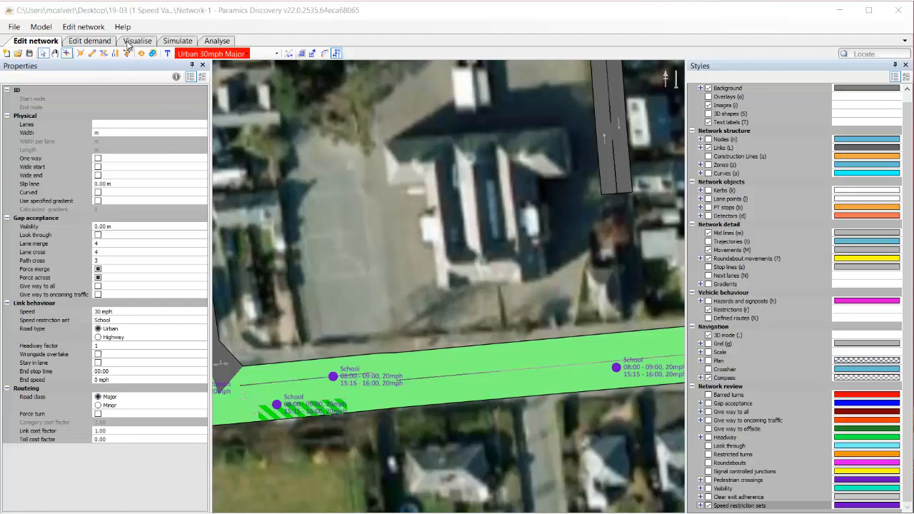
Start the simulation from 07:00 on the Visualise tab at a slowed playback speed.
click(140, 41)
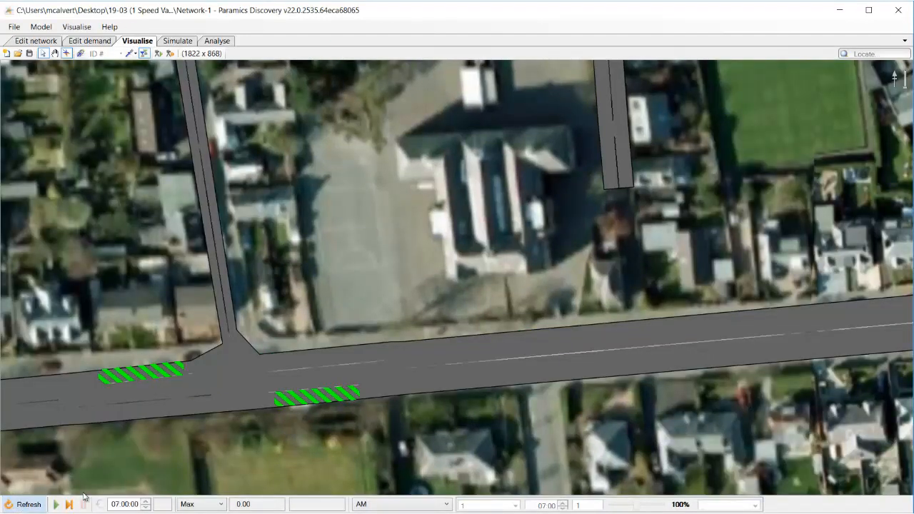
click(61, 504)
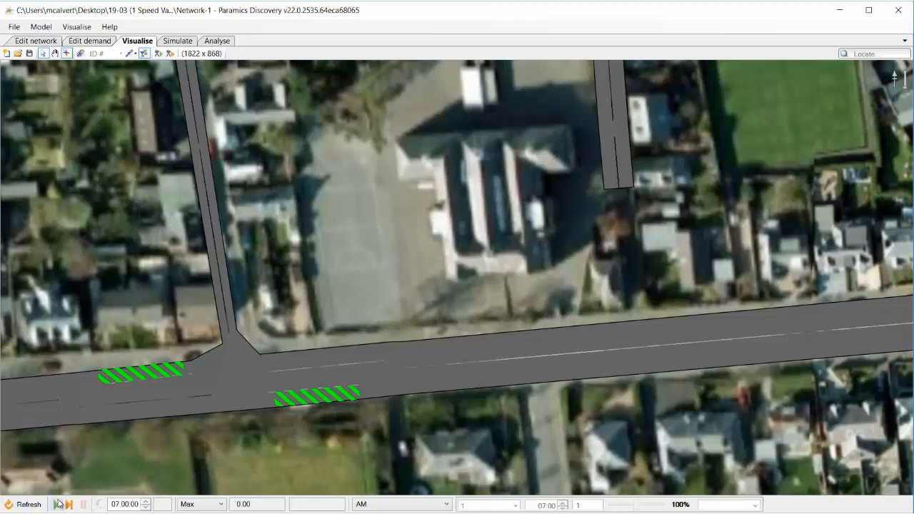
click(67, 504)
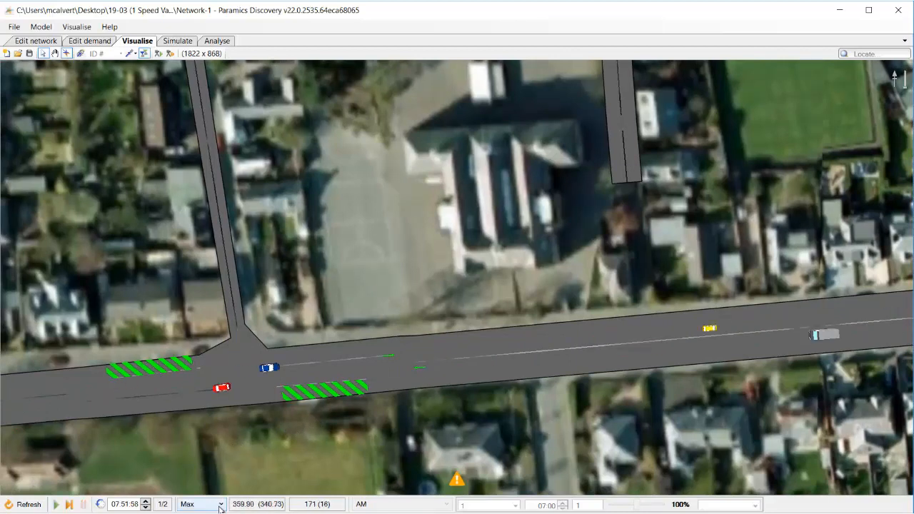
click(214, 505)
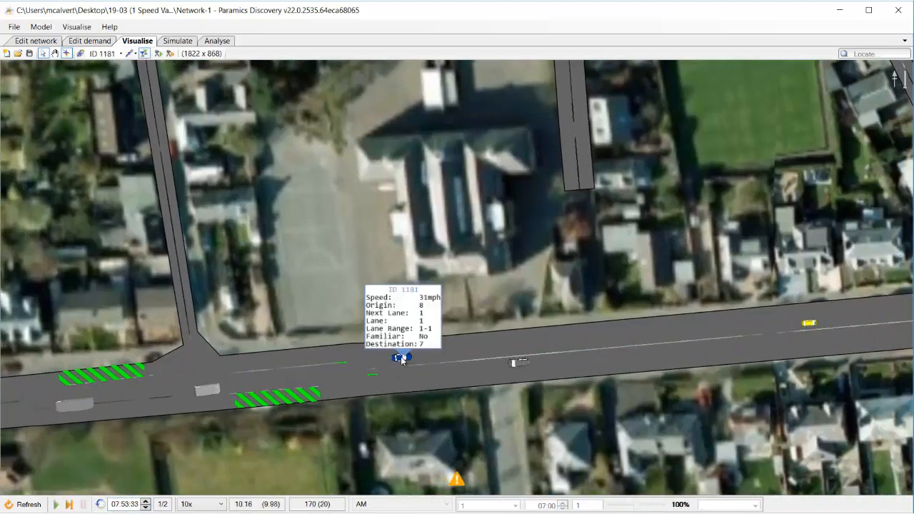
mouse_move(440, 342)
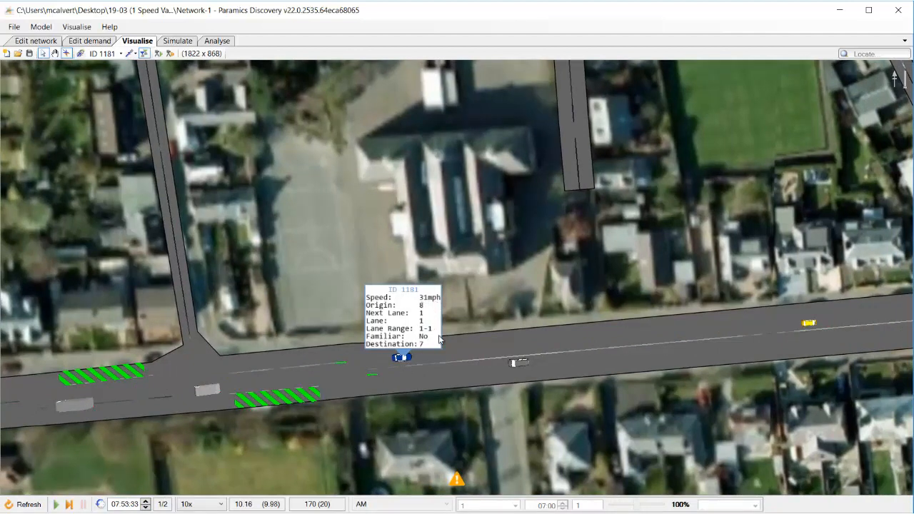
Check vehicles on the school road travel about 31–35 mph, then run at 20x.
click(513, 364)
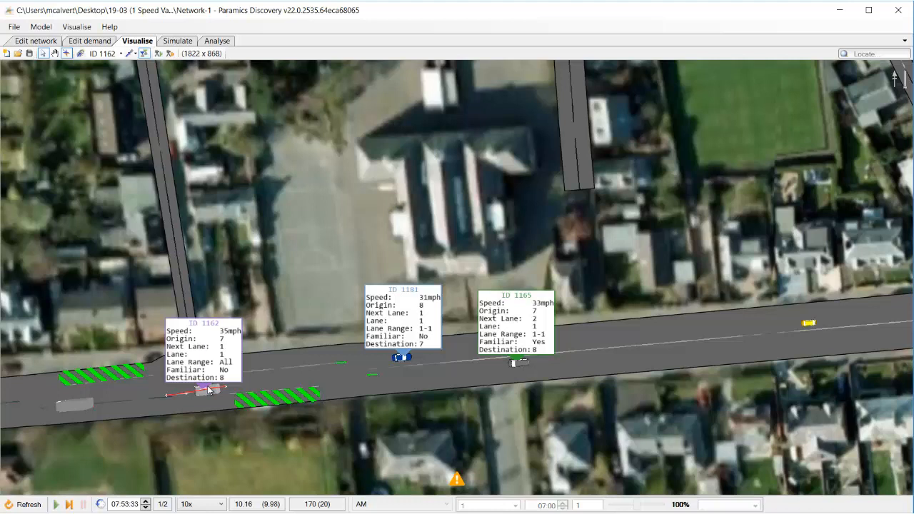
mouse_move(225, 427)
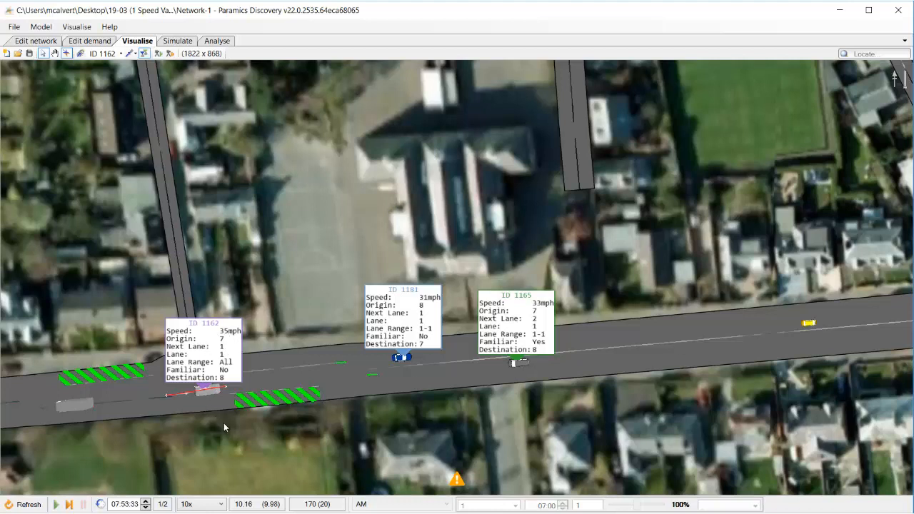
click(807, 323)
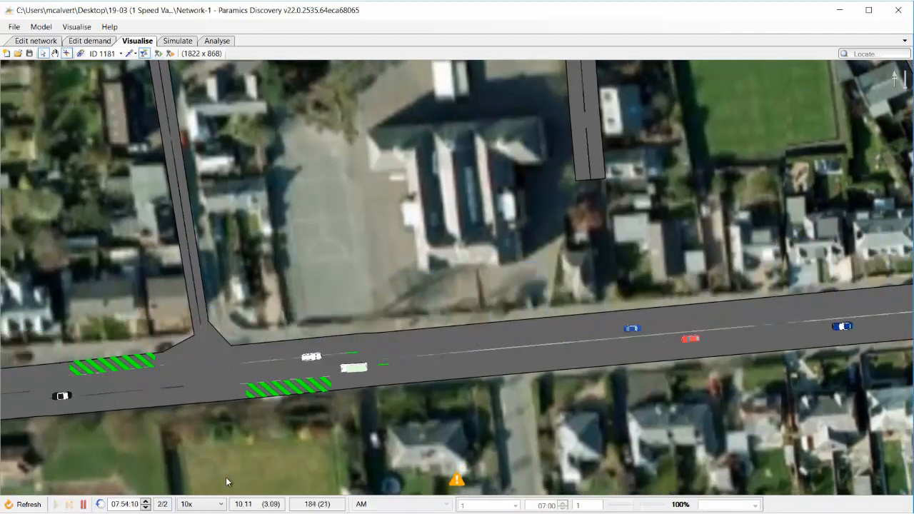
click(193, 504)
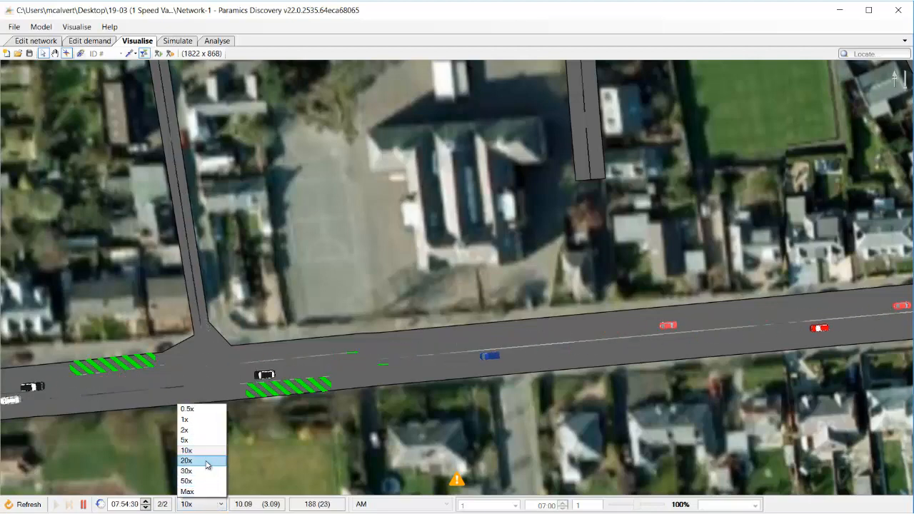
click(200, 461)
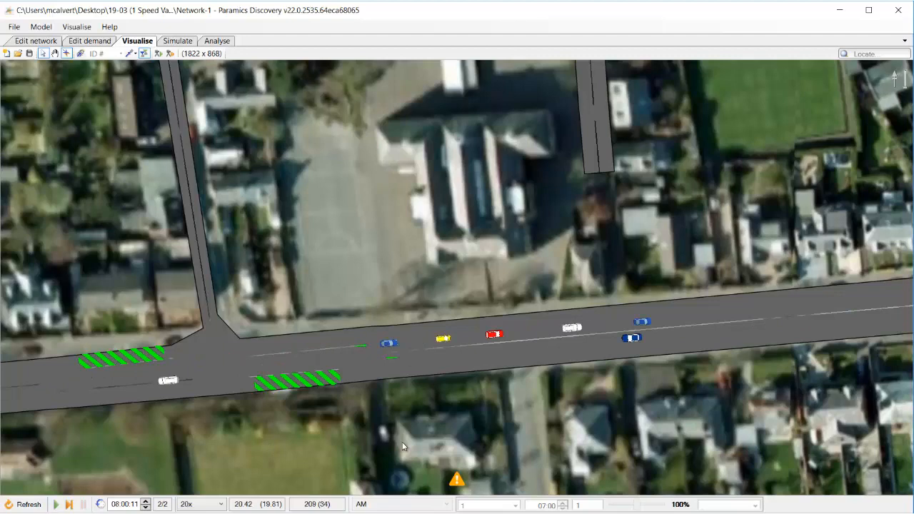
After 08:00, pause and confirm vehicles near the school travel about 21–22 mph.
click(492, 334)
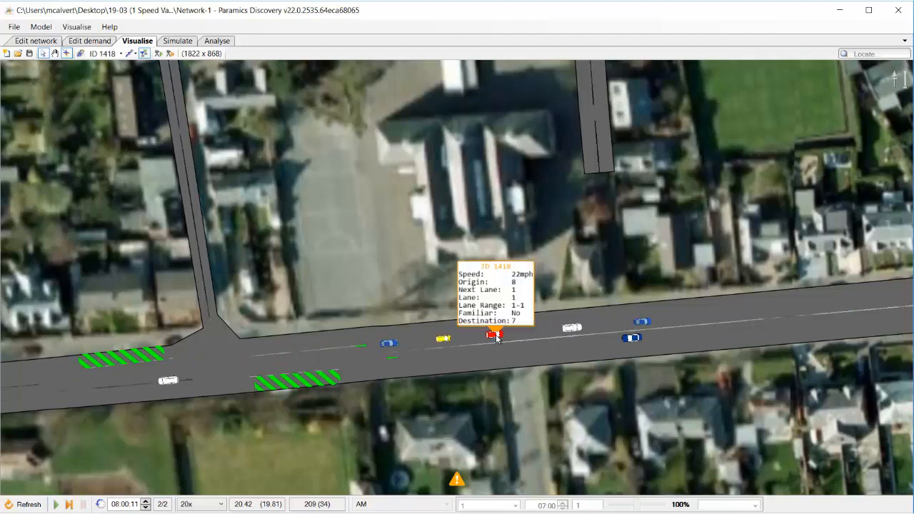
click(640, 322)
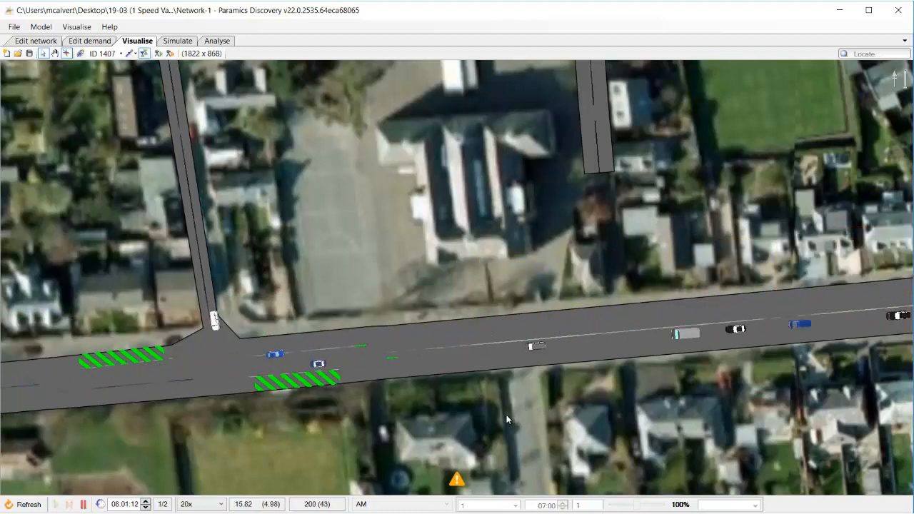
click(528, 353)
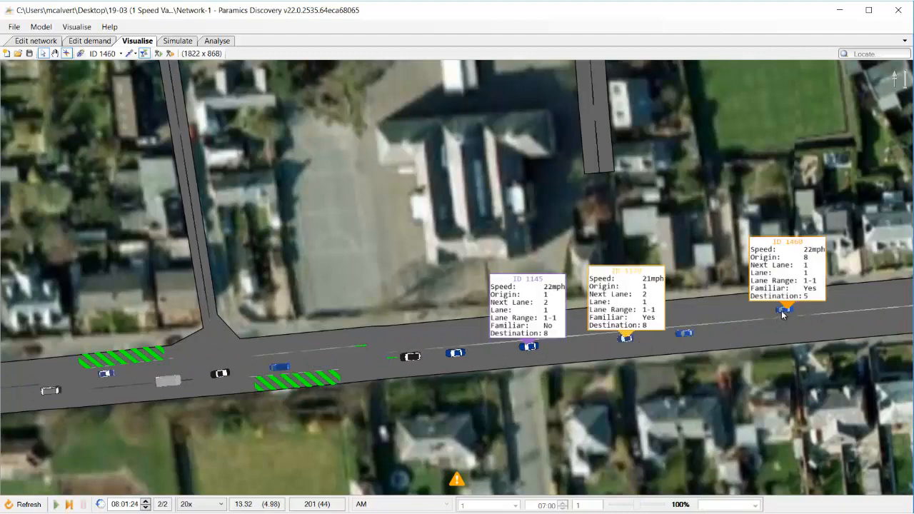
click(406, 357)
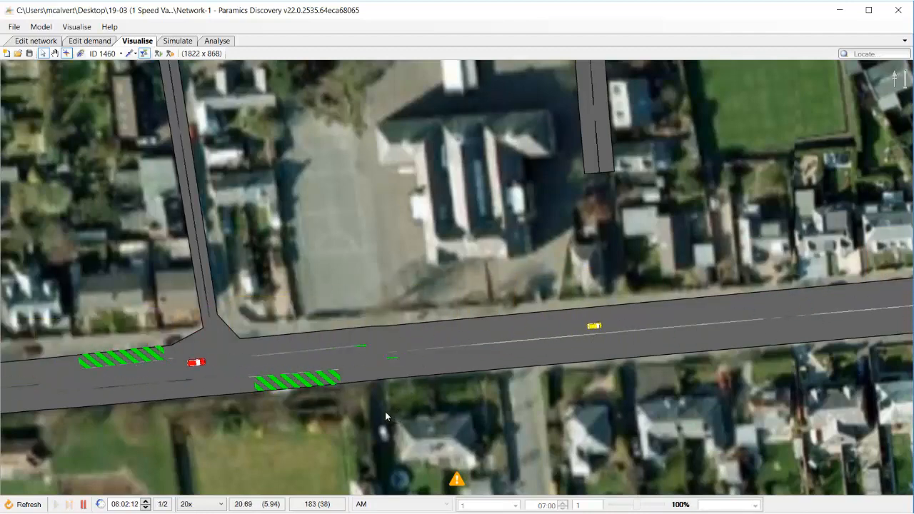
click(78, 27)
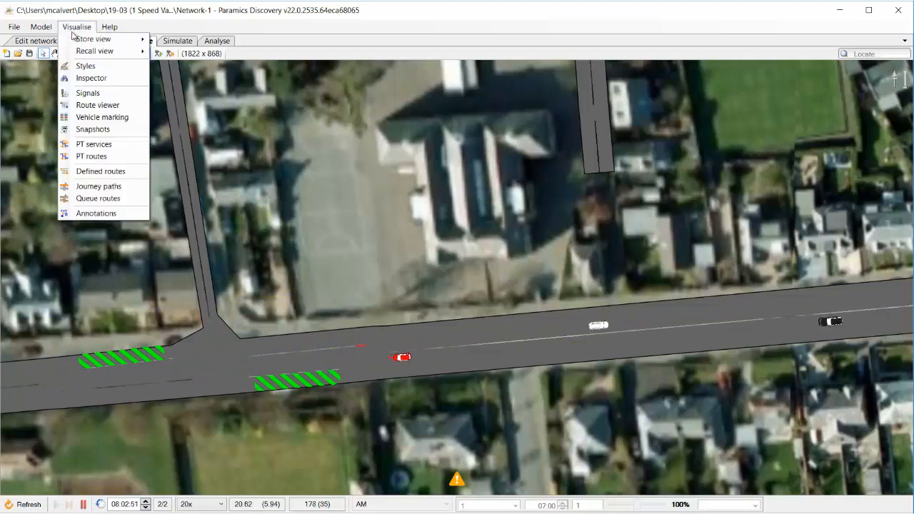
Show the display styles panel and set the simulation to maximum playback speed.
click(85, 66)
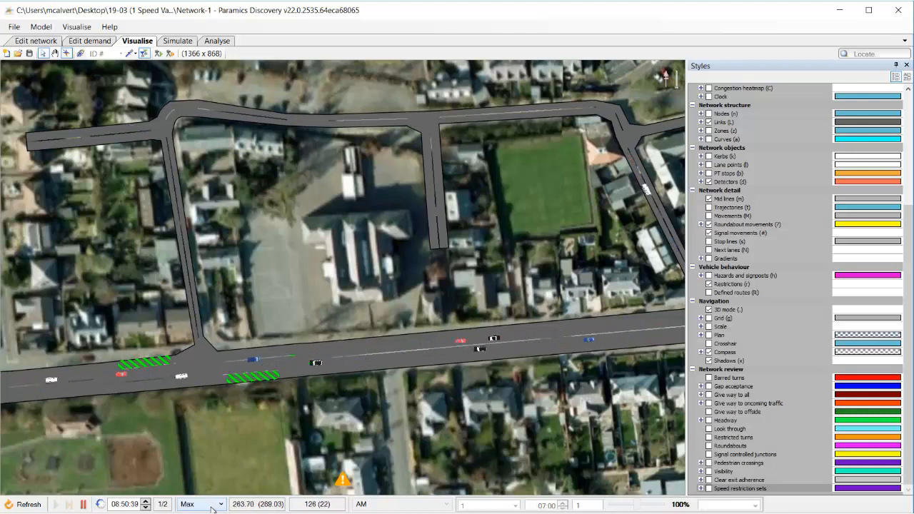
click(202, 505)
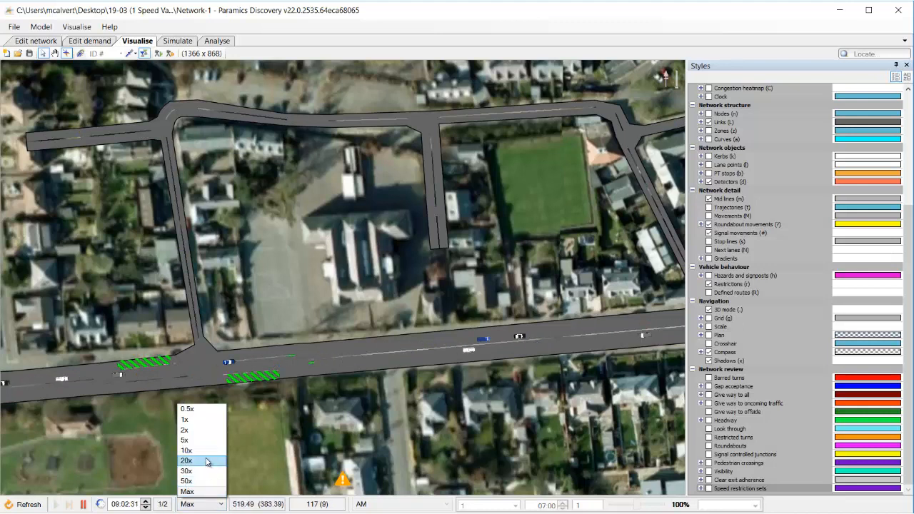